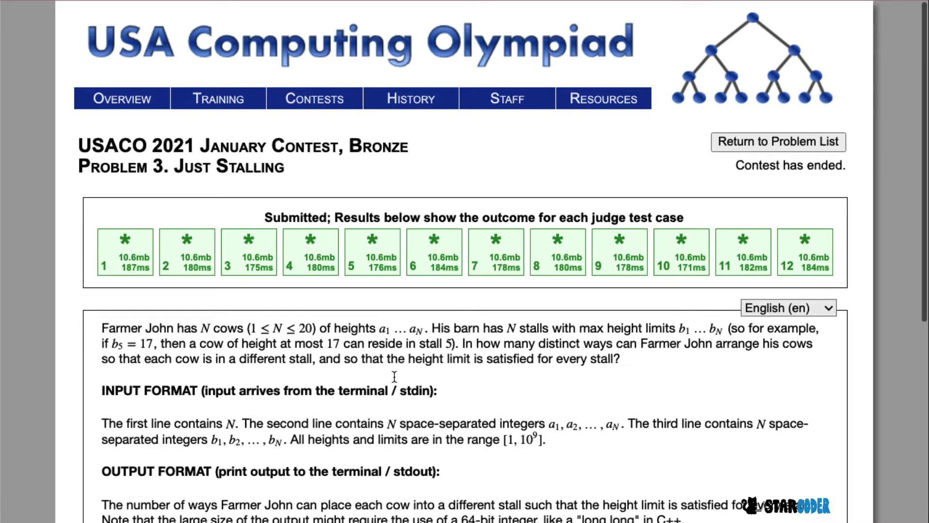
Scroll down through the problem statement before switching to the editor
scroll("down", 3)
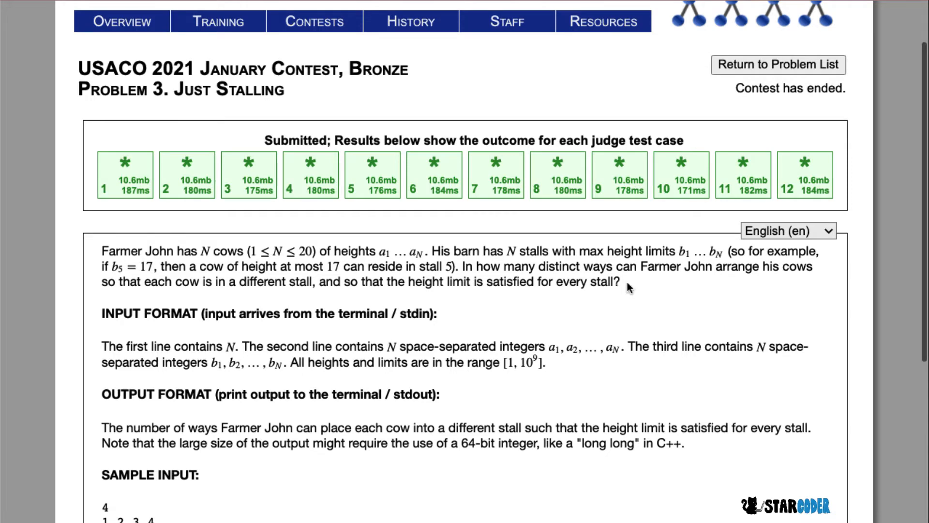
scroll("down", 3)
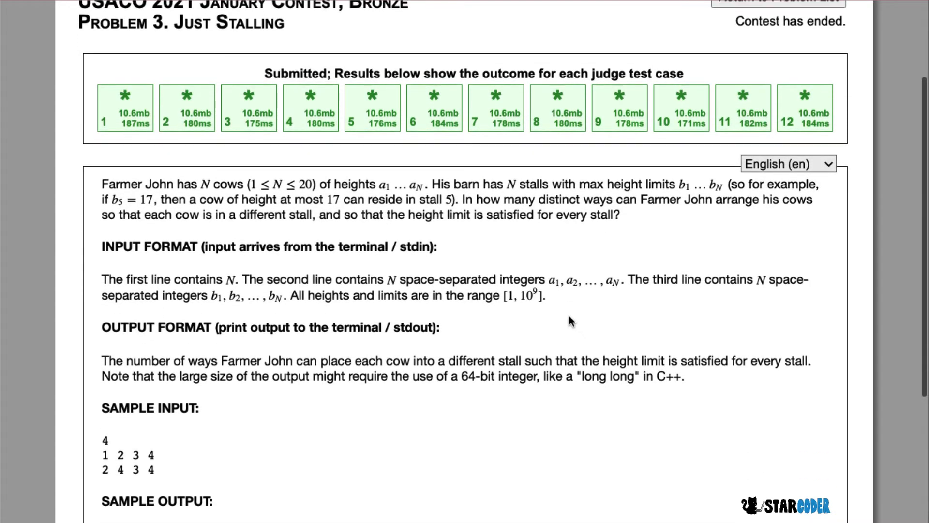
scroll("down", 3)
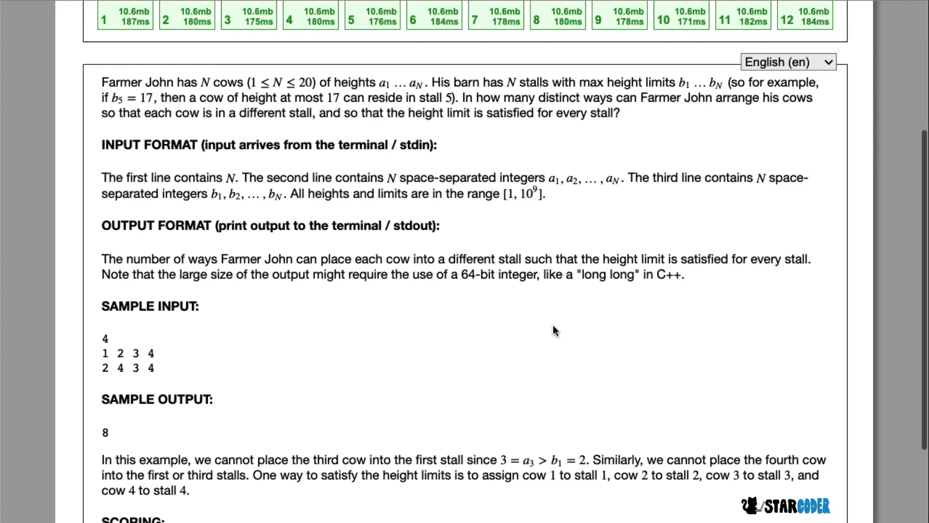
scroll("down", 3)
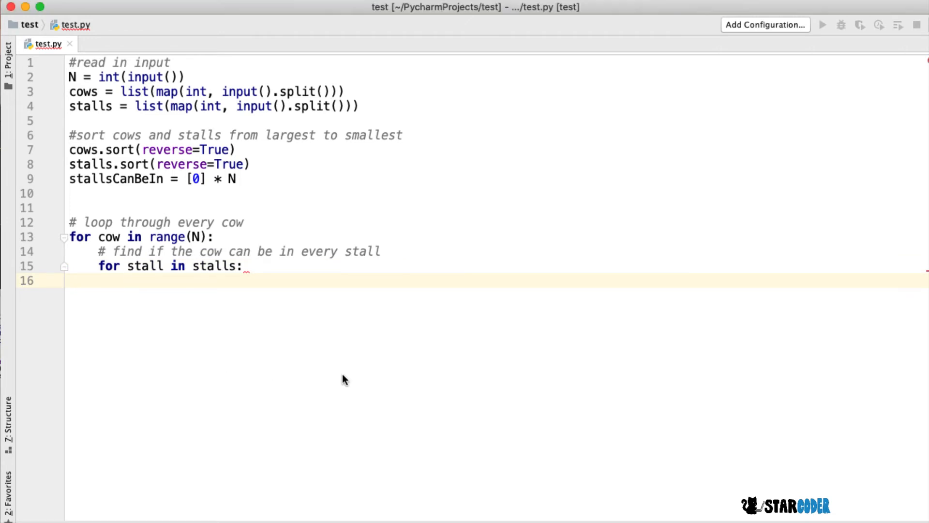
mouse_move(167, 266)
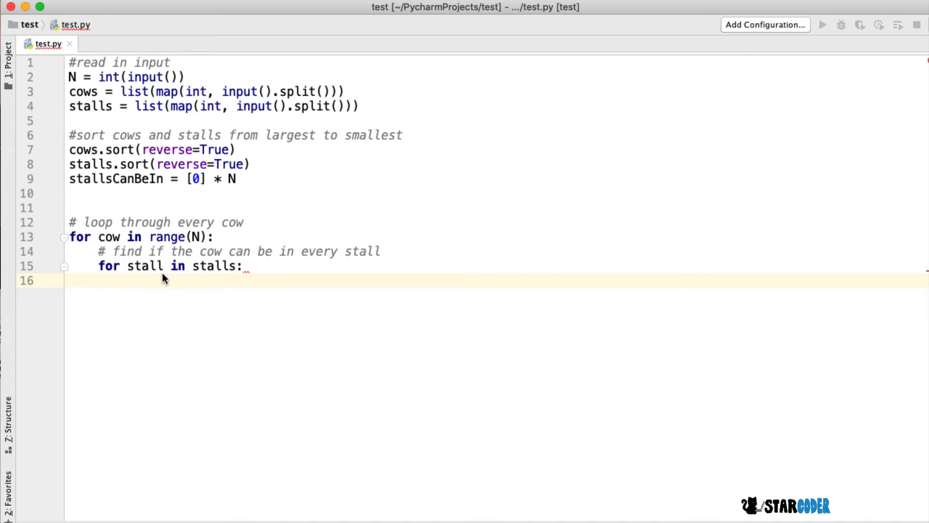
mouse_move(262, 285)
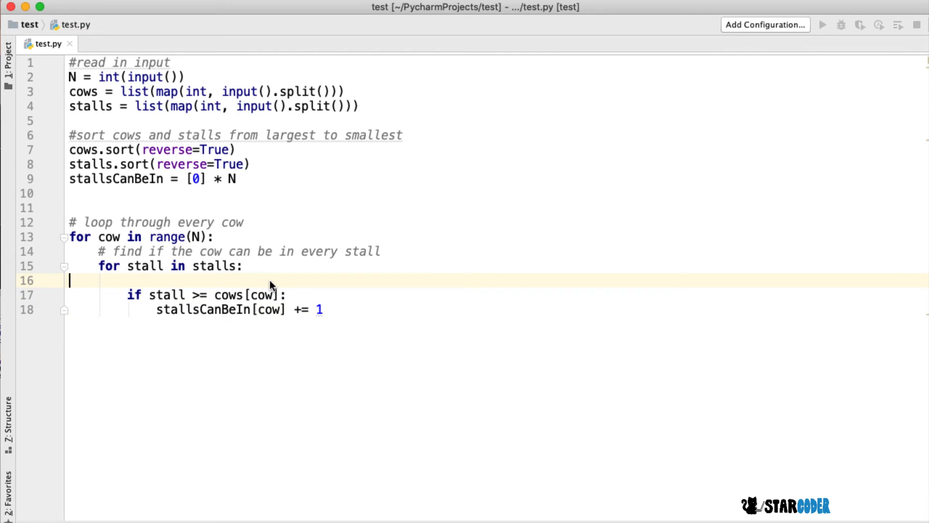
Move the stall-height check directly under the inner loop and start a new line below the increment
key("Backspace")
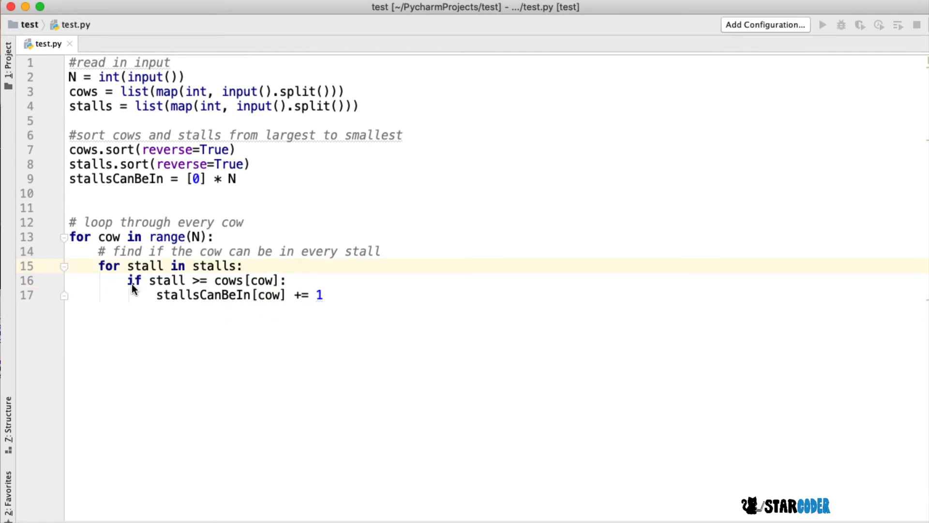
mouse_move(230, 291)
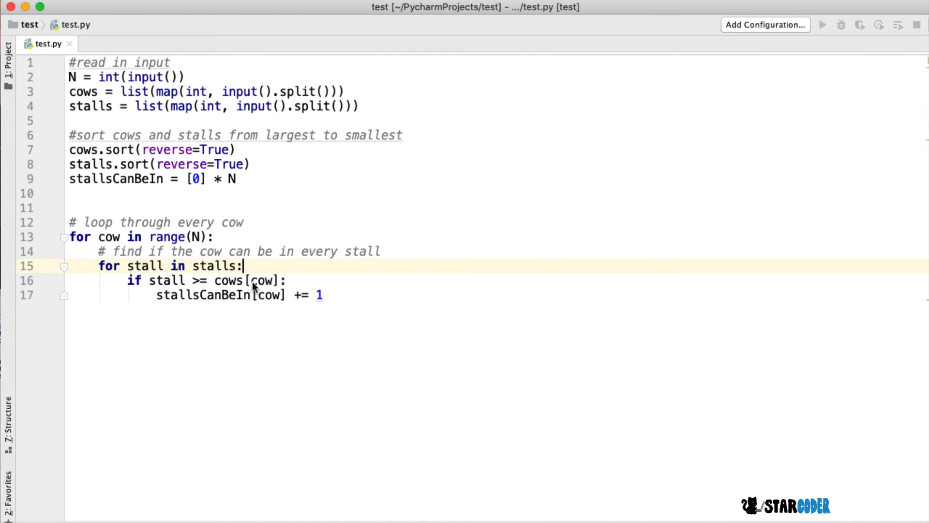
mouse_move(216, 309)
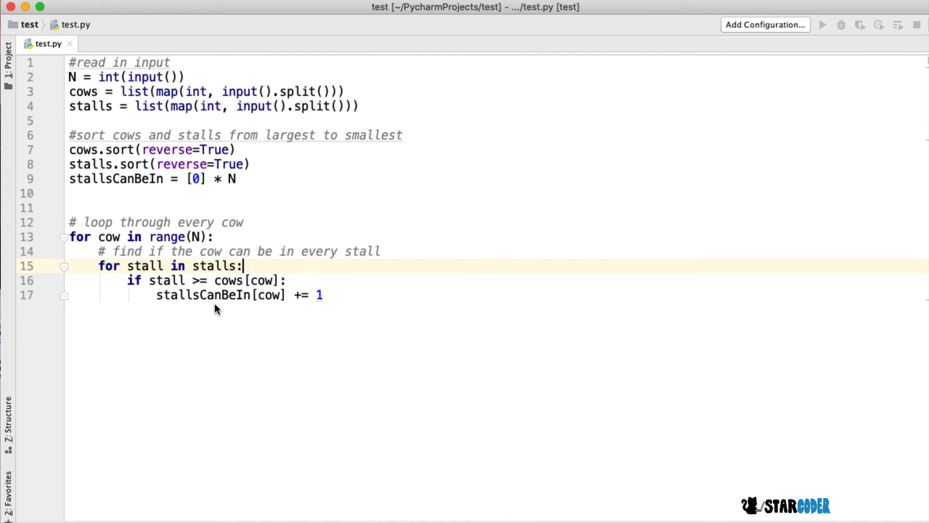
key("enter")
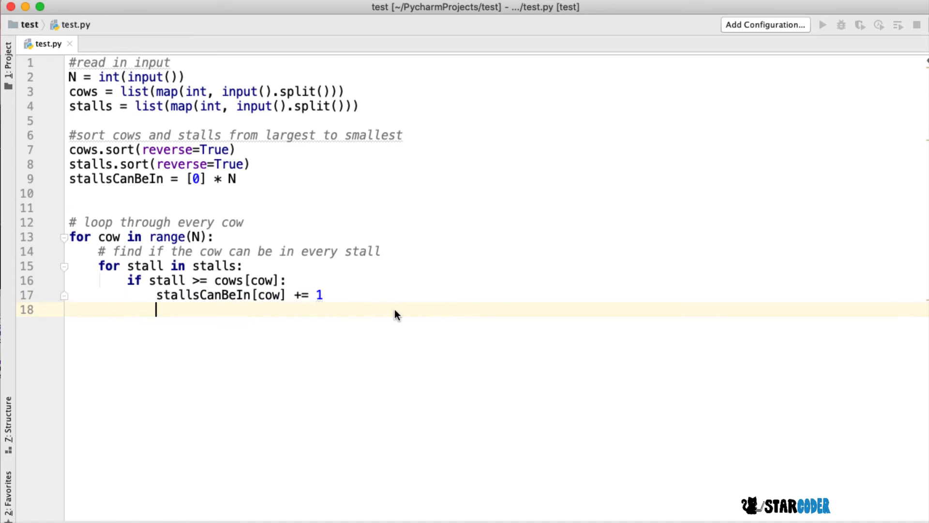
Begin the answer code after the loops, starting with the running index i
key("enter")
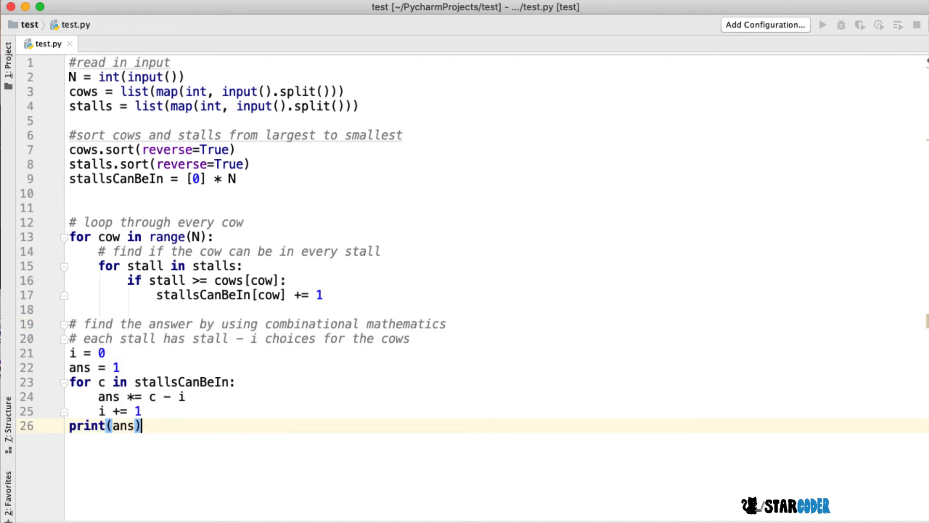
mouse_move(112, 358)
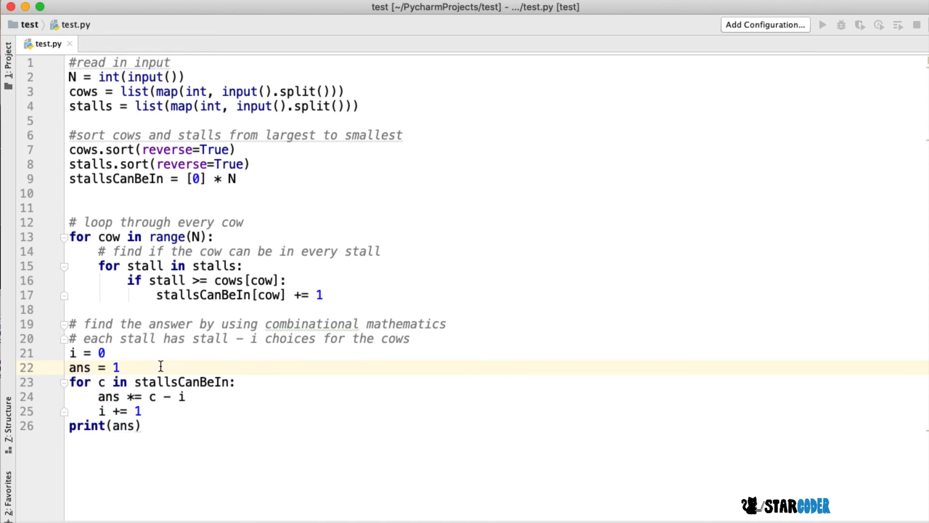
mouse_move(111, 353)
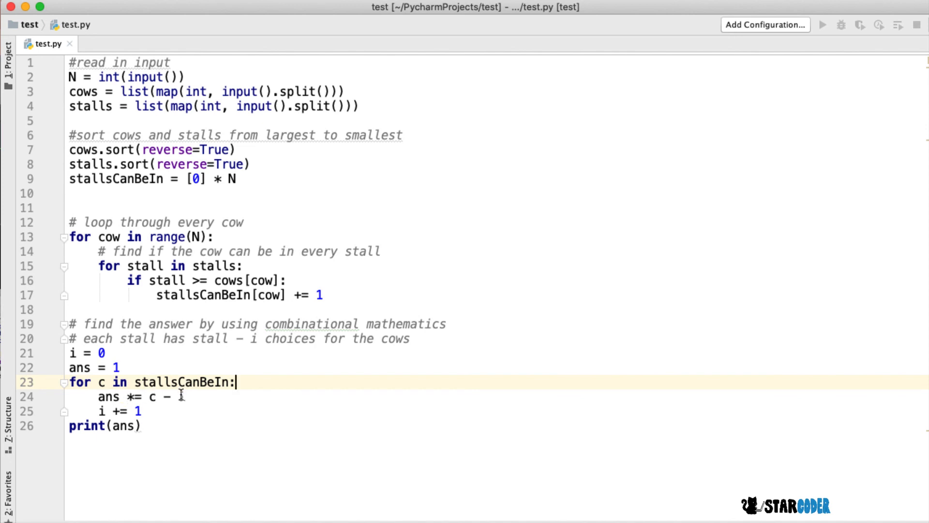
type("i")
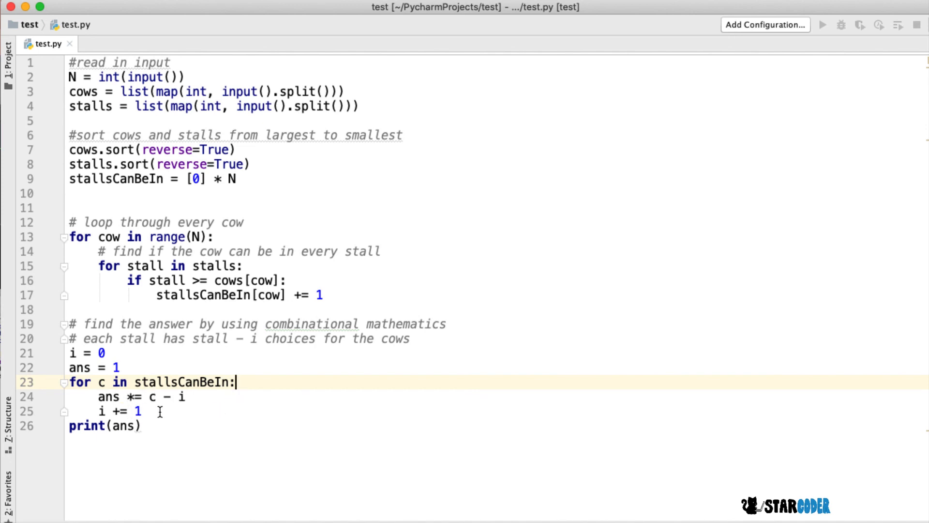